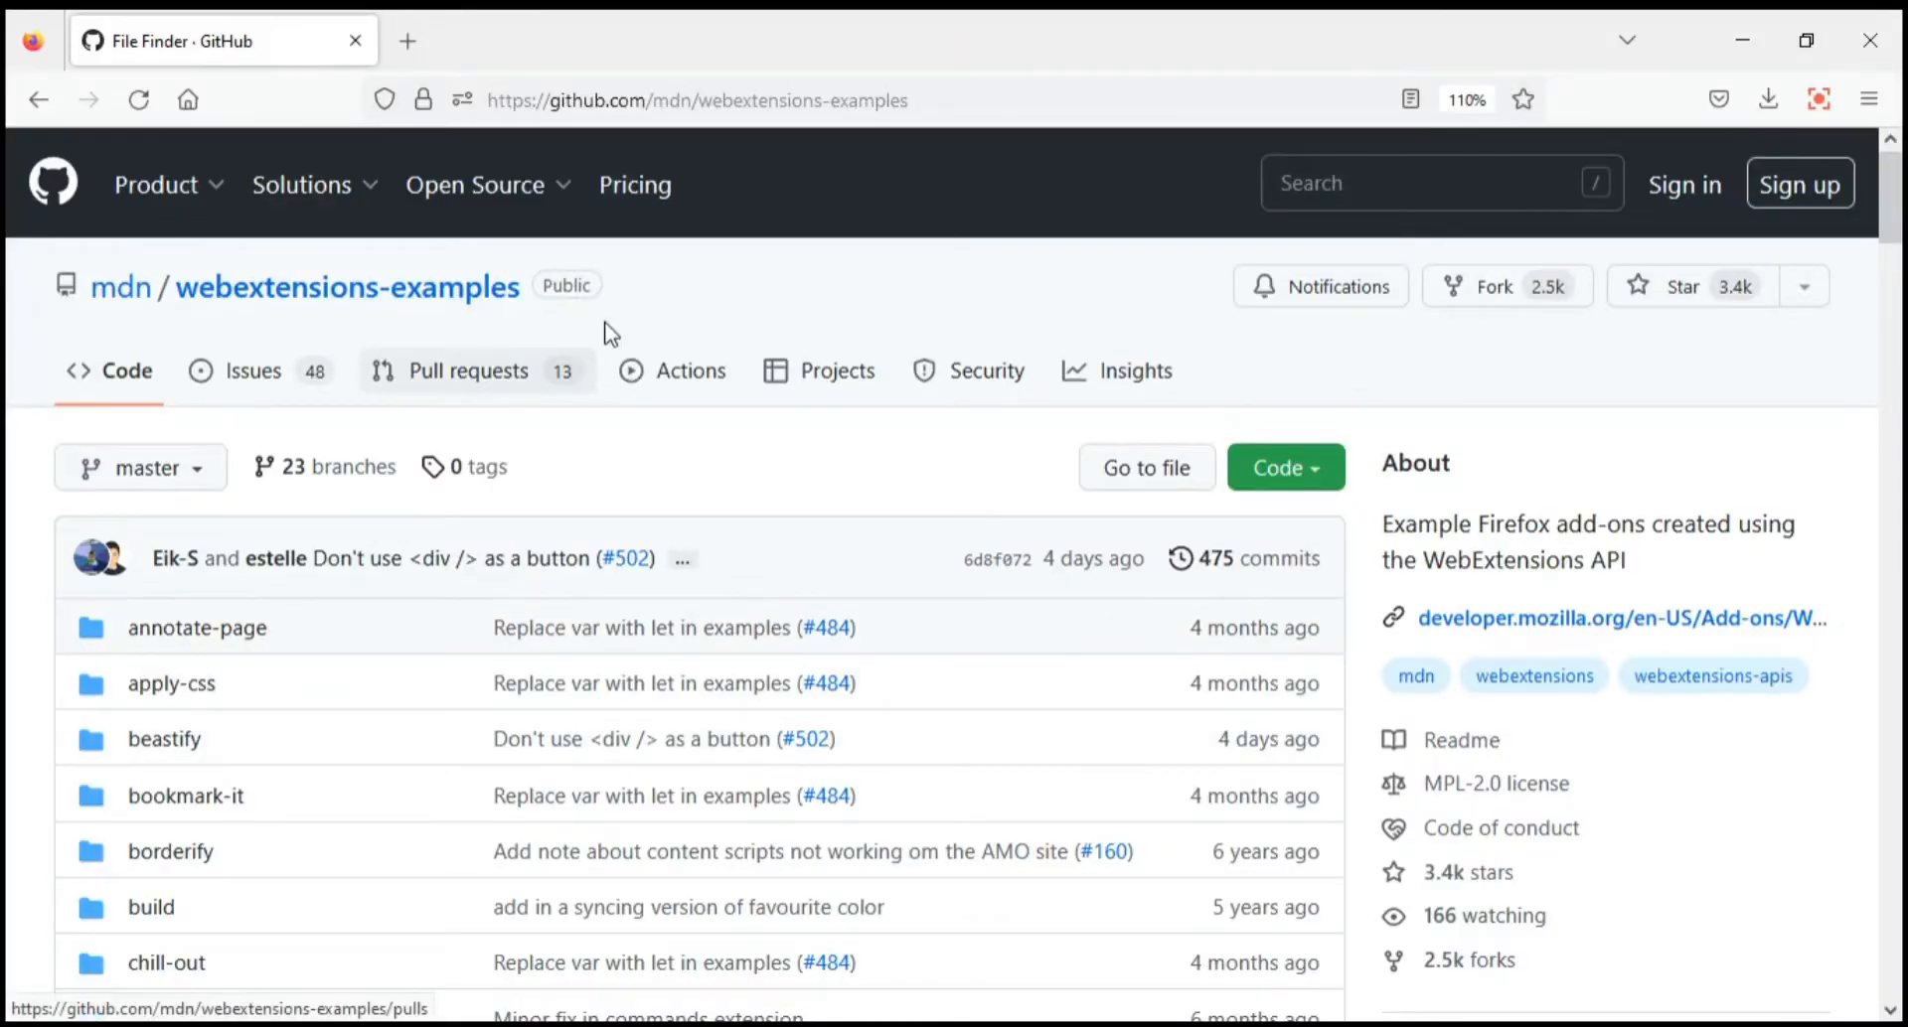
- Open the borderify example folder in the webextensions-examples repository on GitHub
left_click(698, 99)
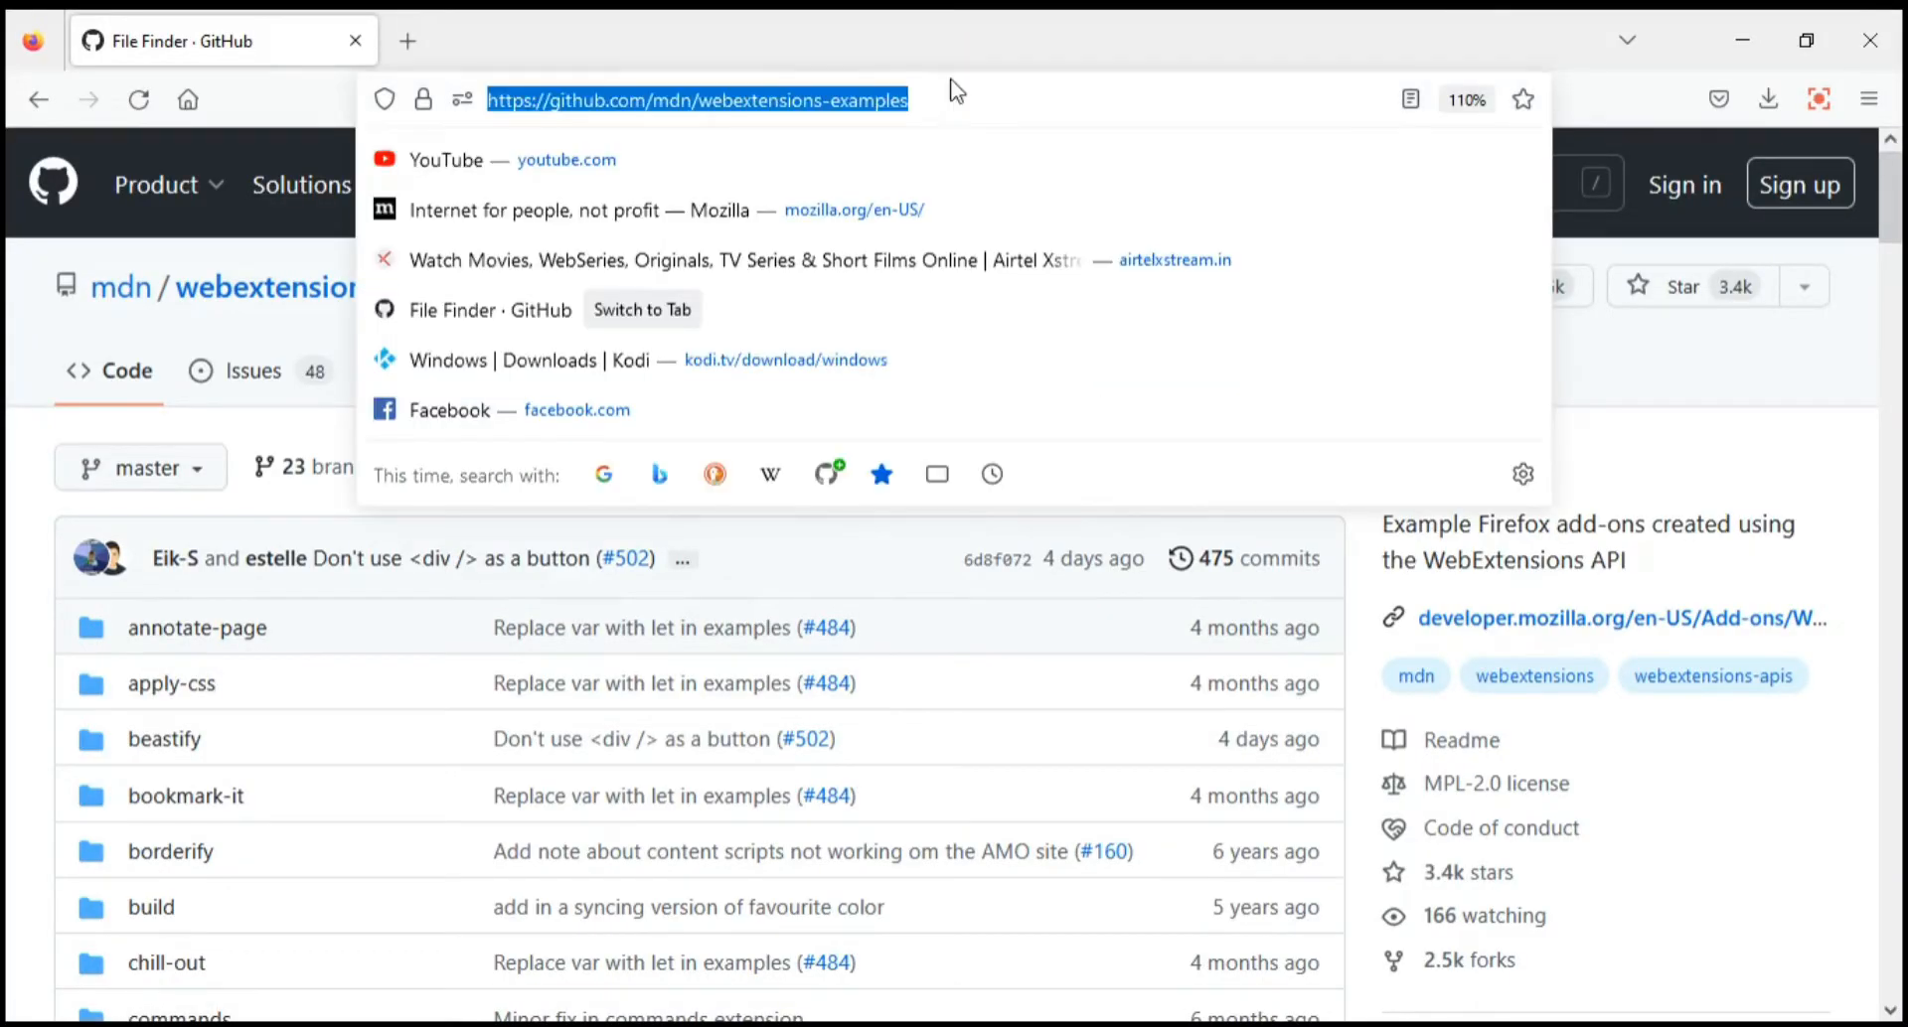
key("Escape")
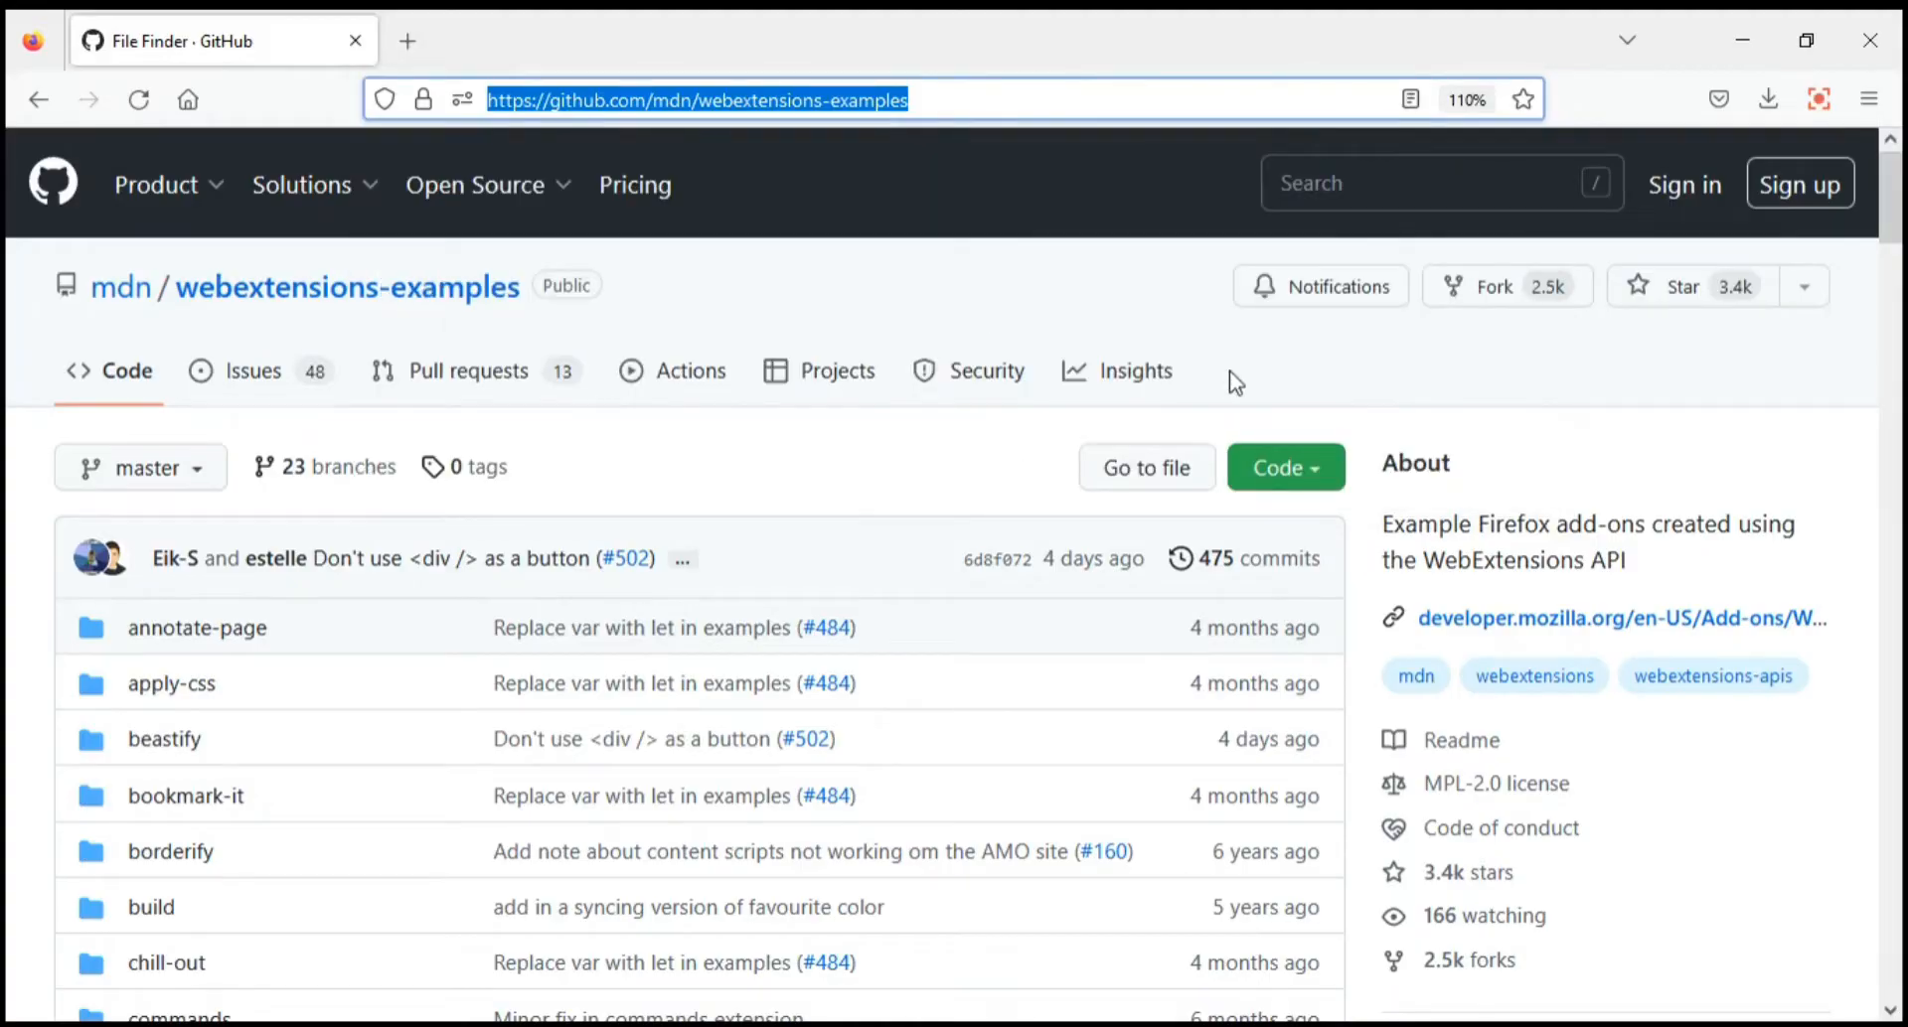
mouse_move(170, 851)
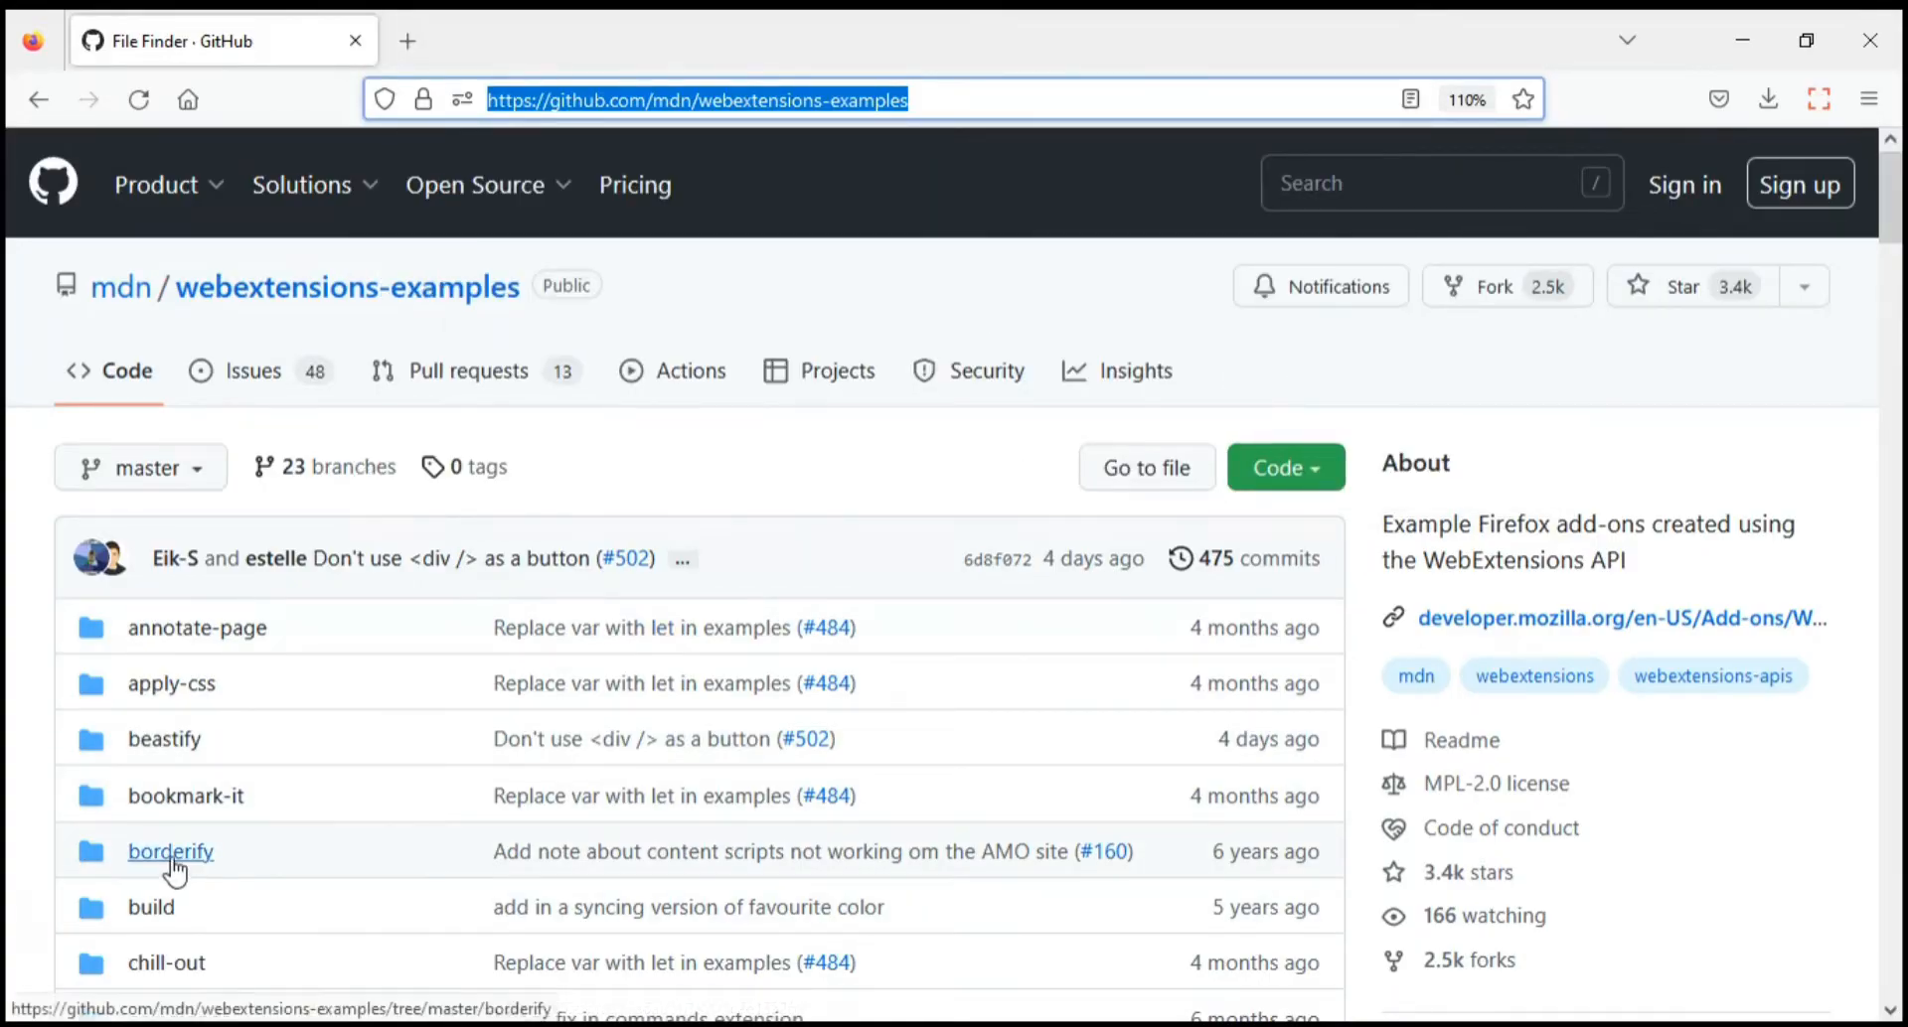
left_click(169, 850)
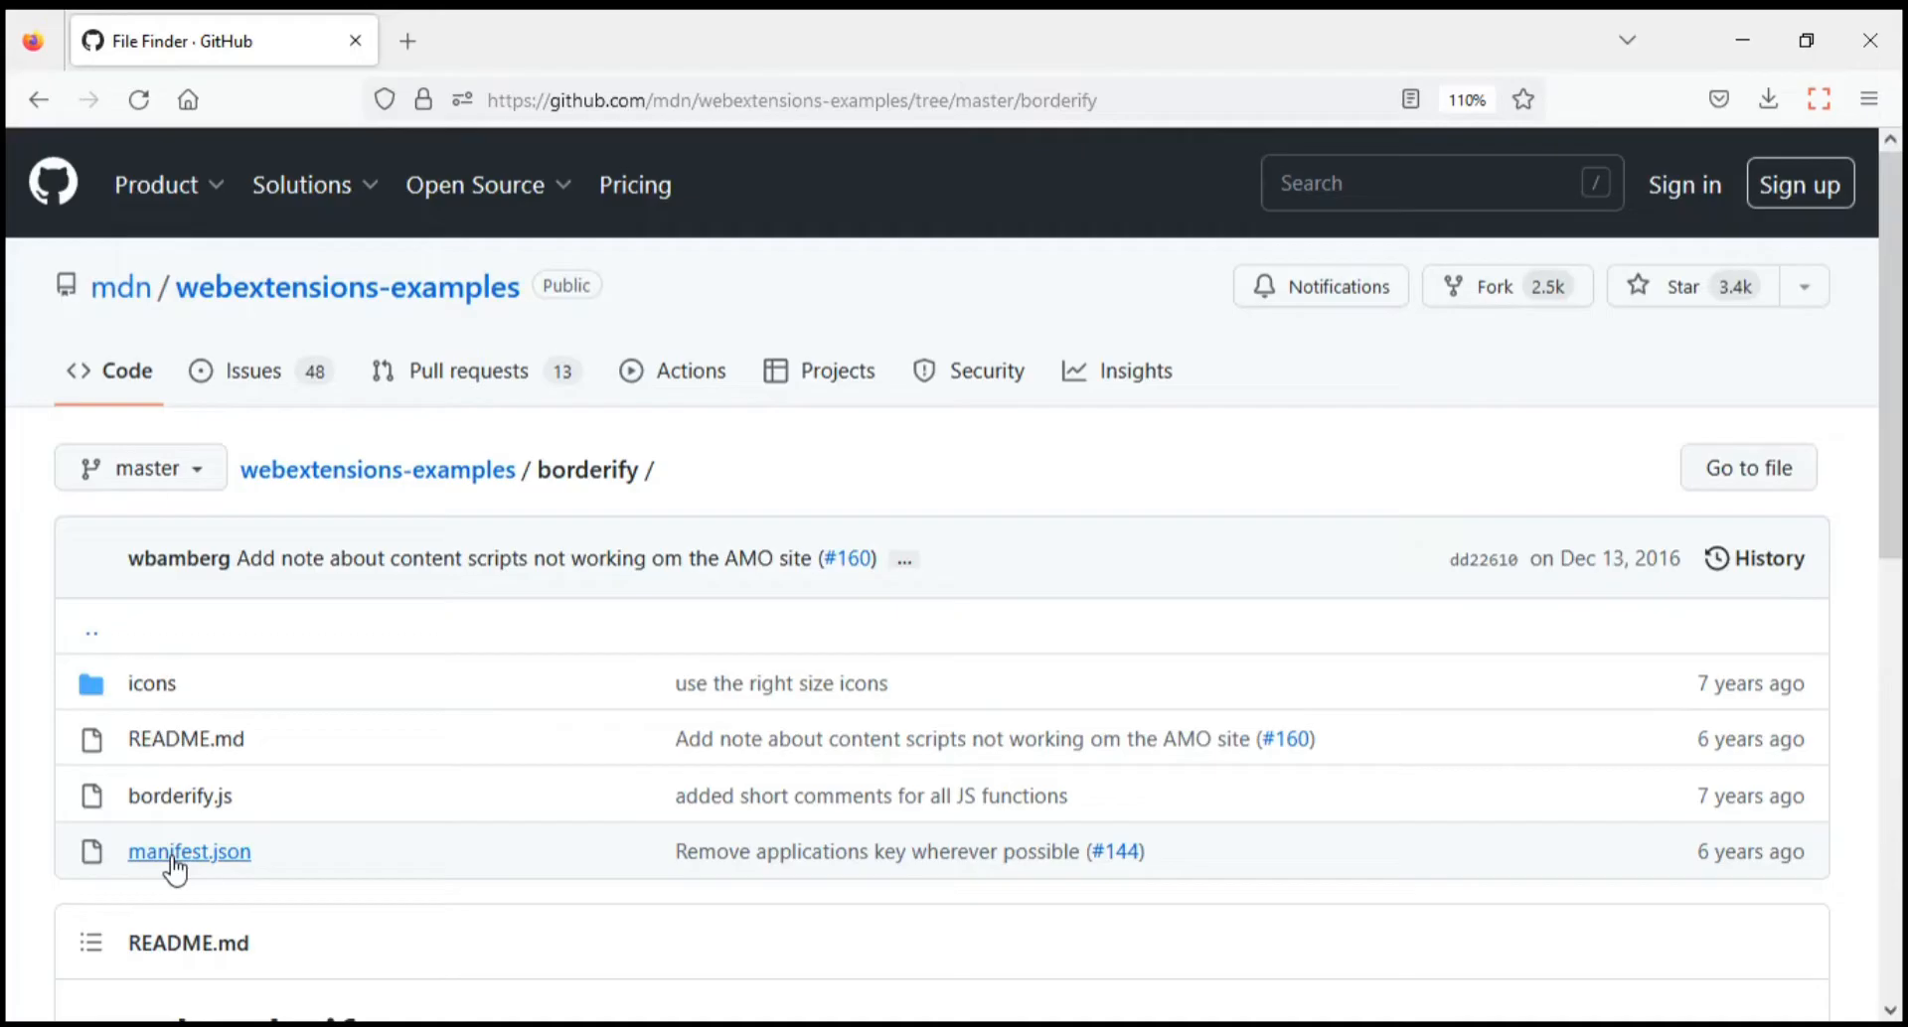
mouse_move(189, 851)
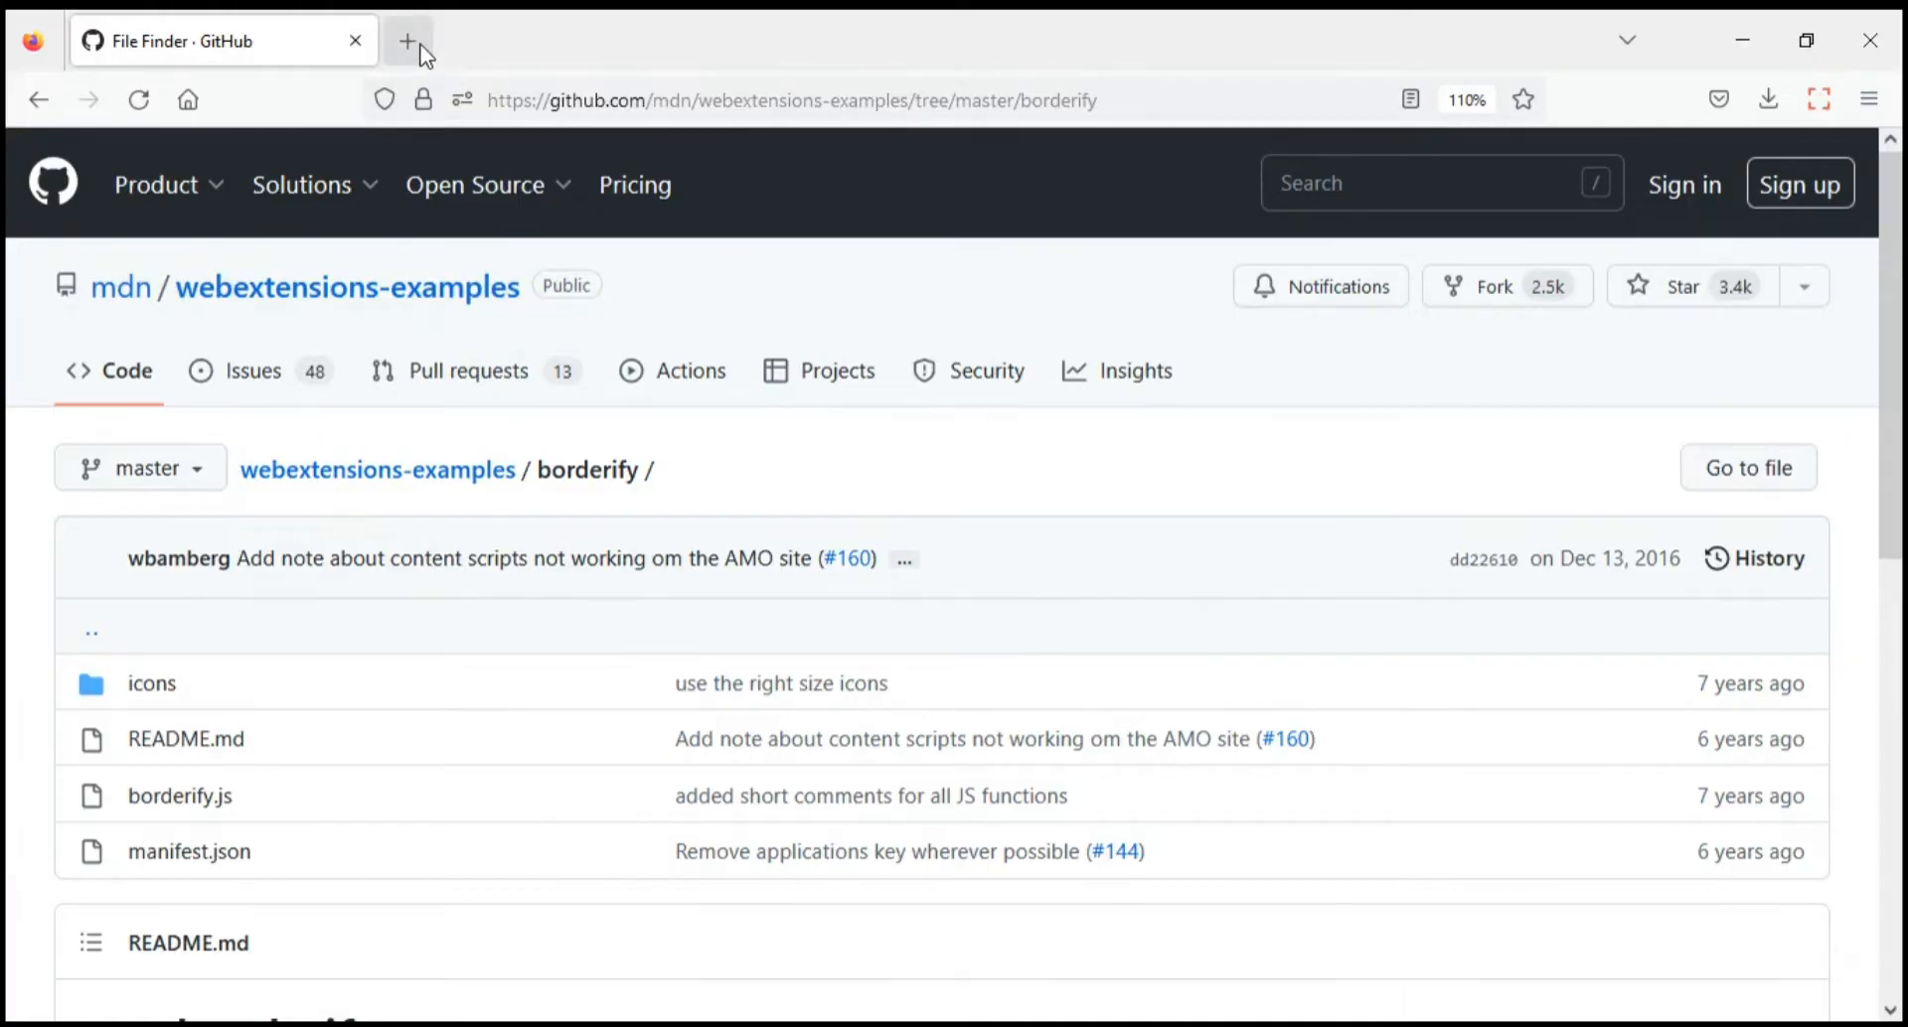
- Open a new tab at about:debugging and view This Firefox's loaded extensions
left_click(407, 40)
type("about:debugging#/setup")
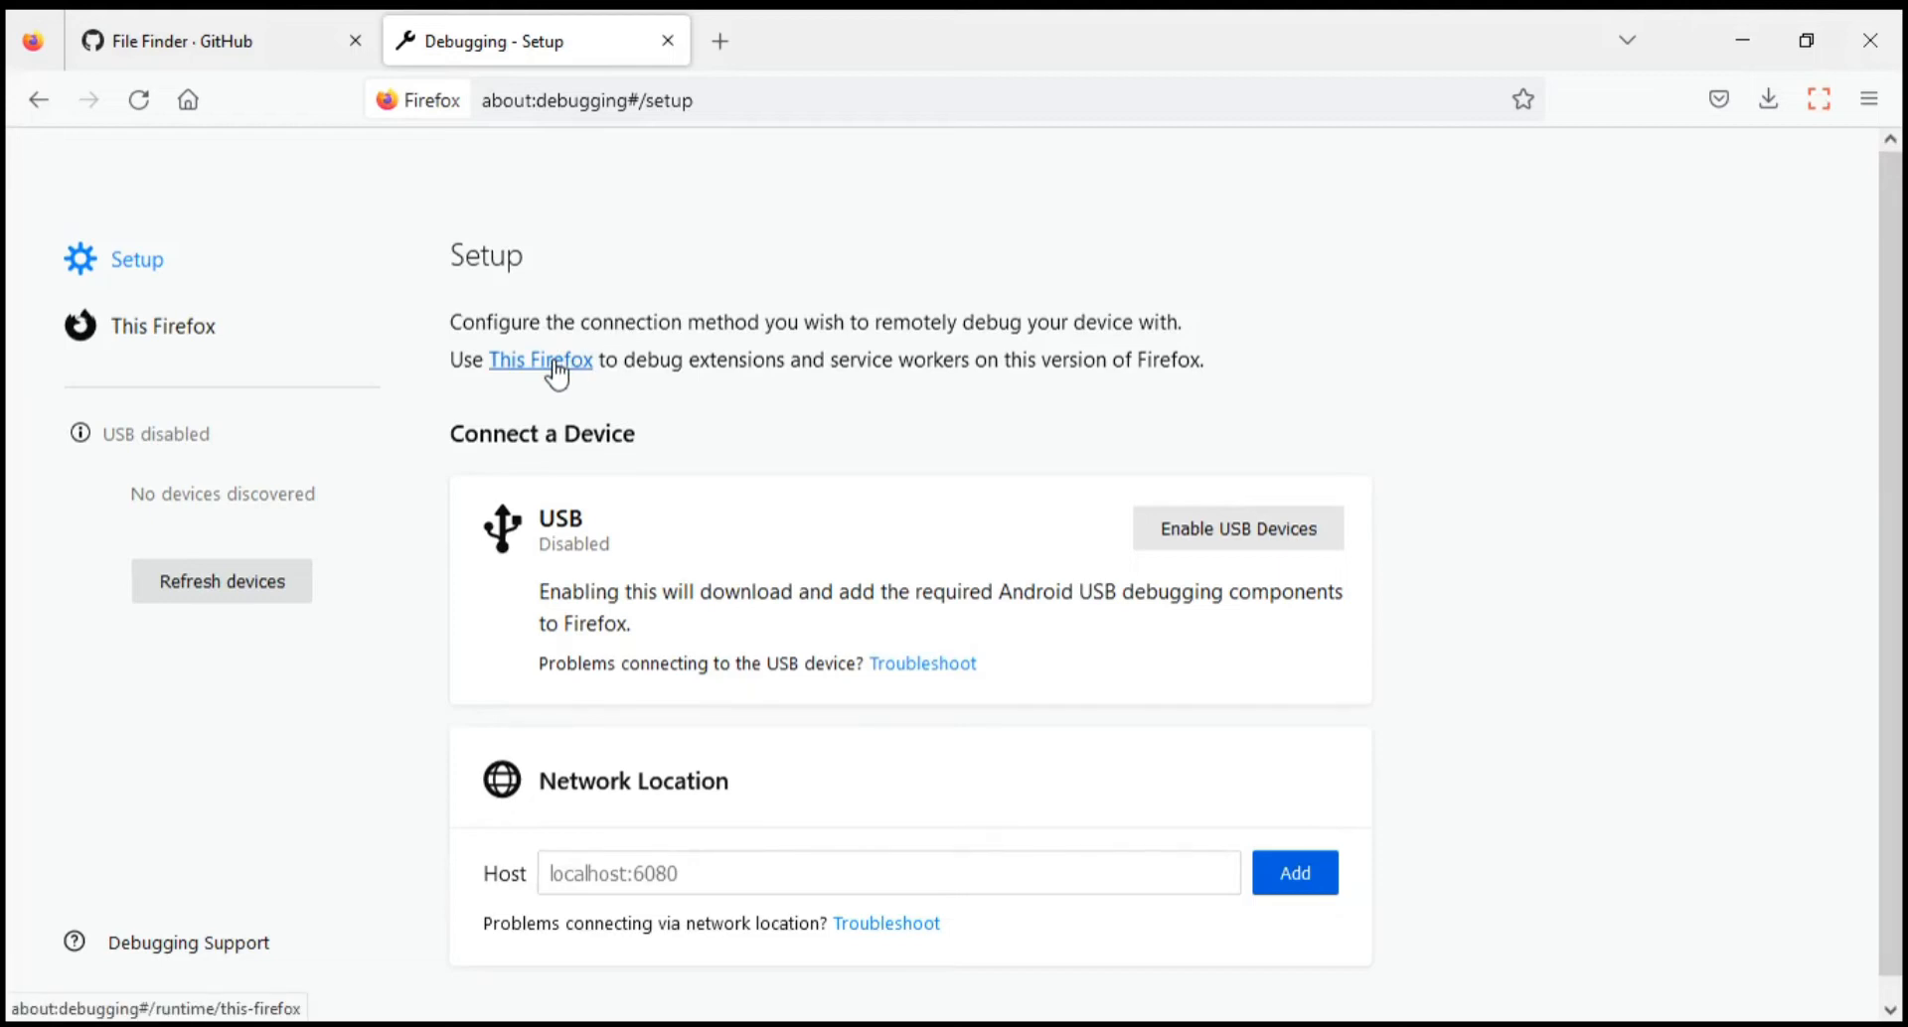
left_click(538, 359)
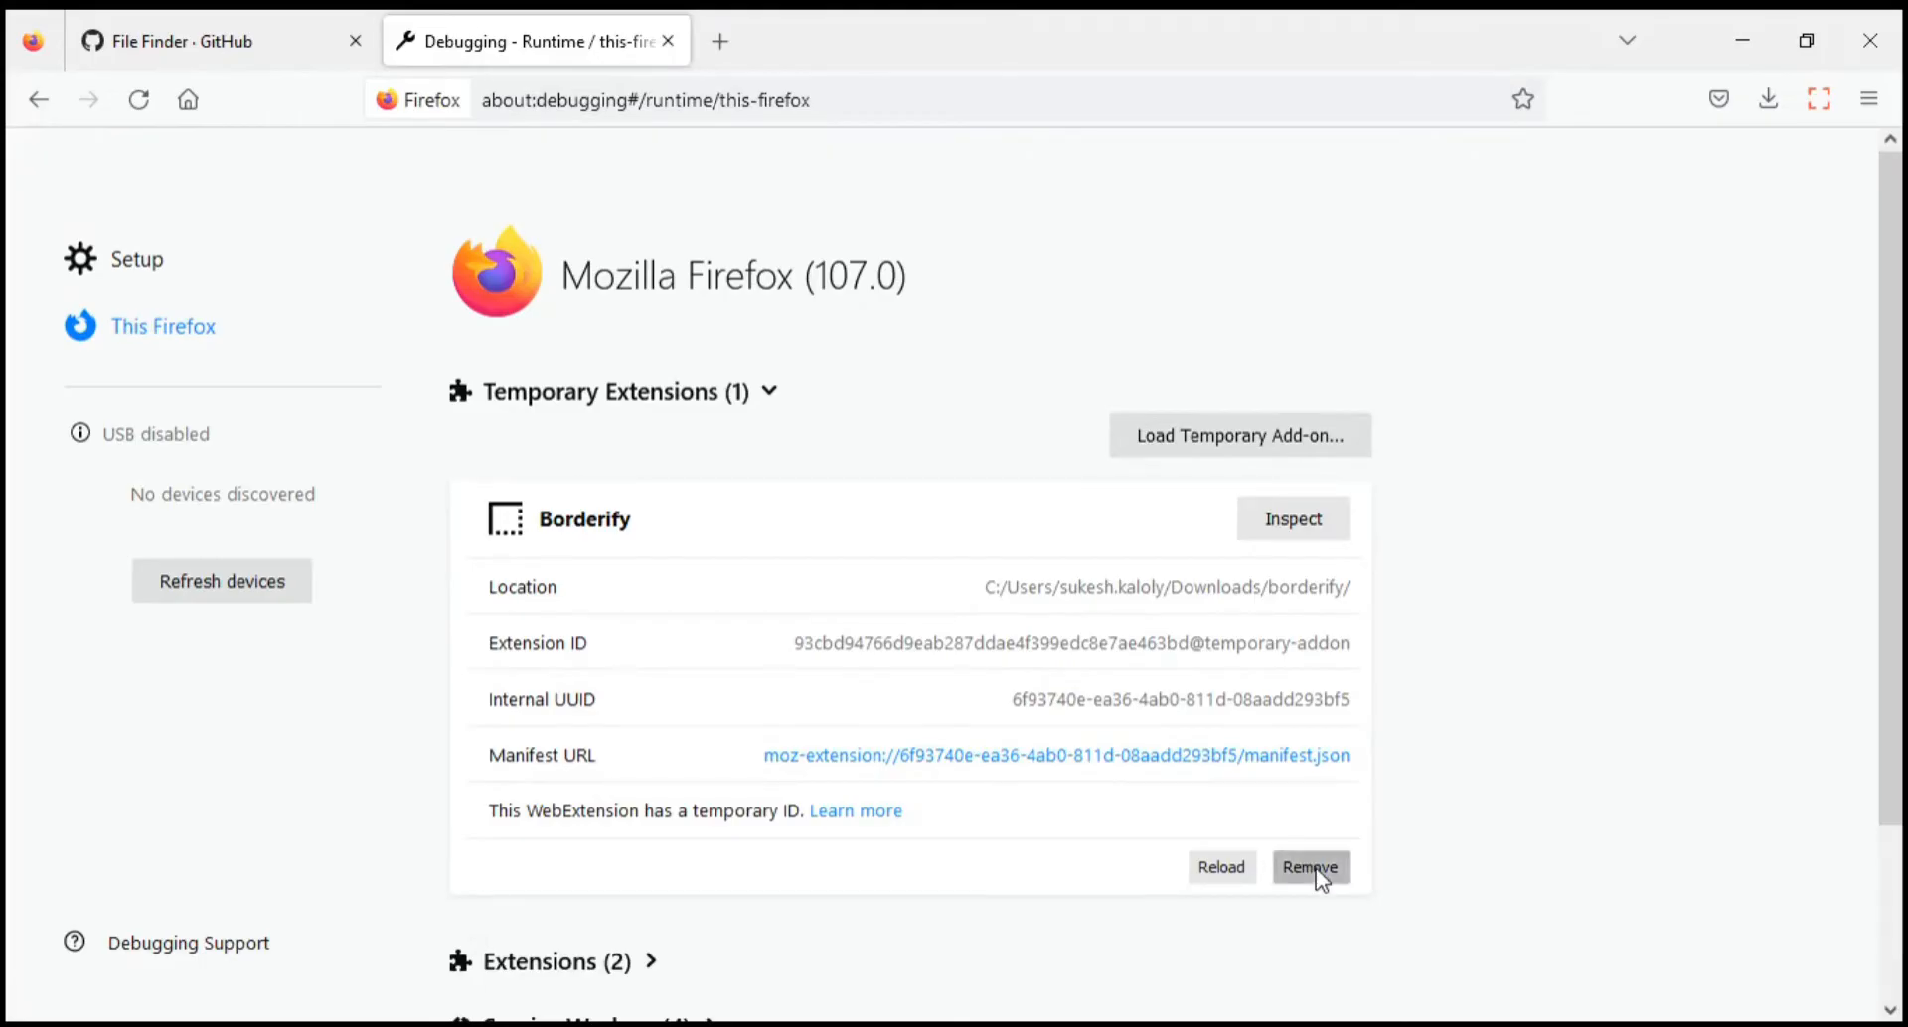
- Remove Borderify, then reload it as a temporary add-on from borderify/manifest.json
left_click(1310, 866)
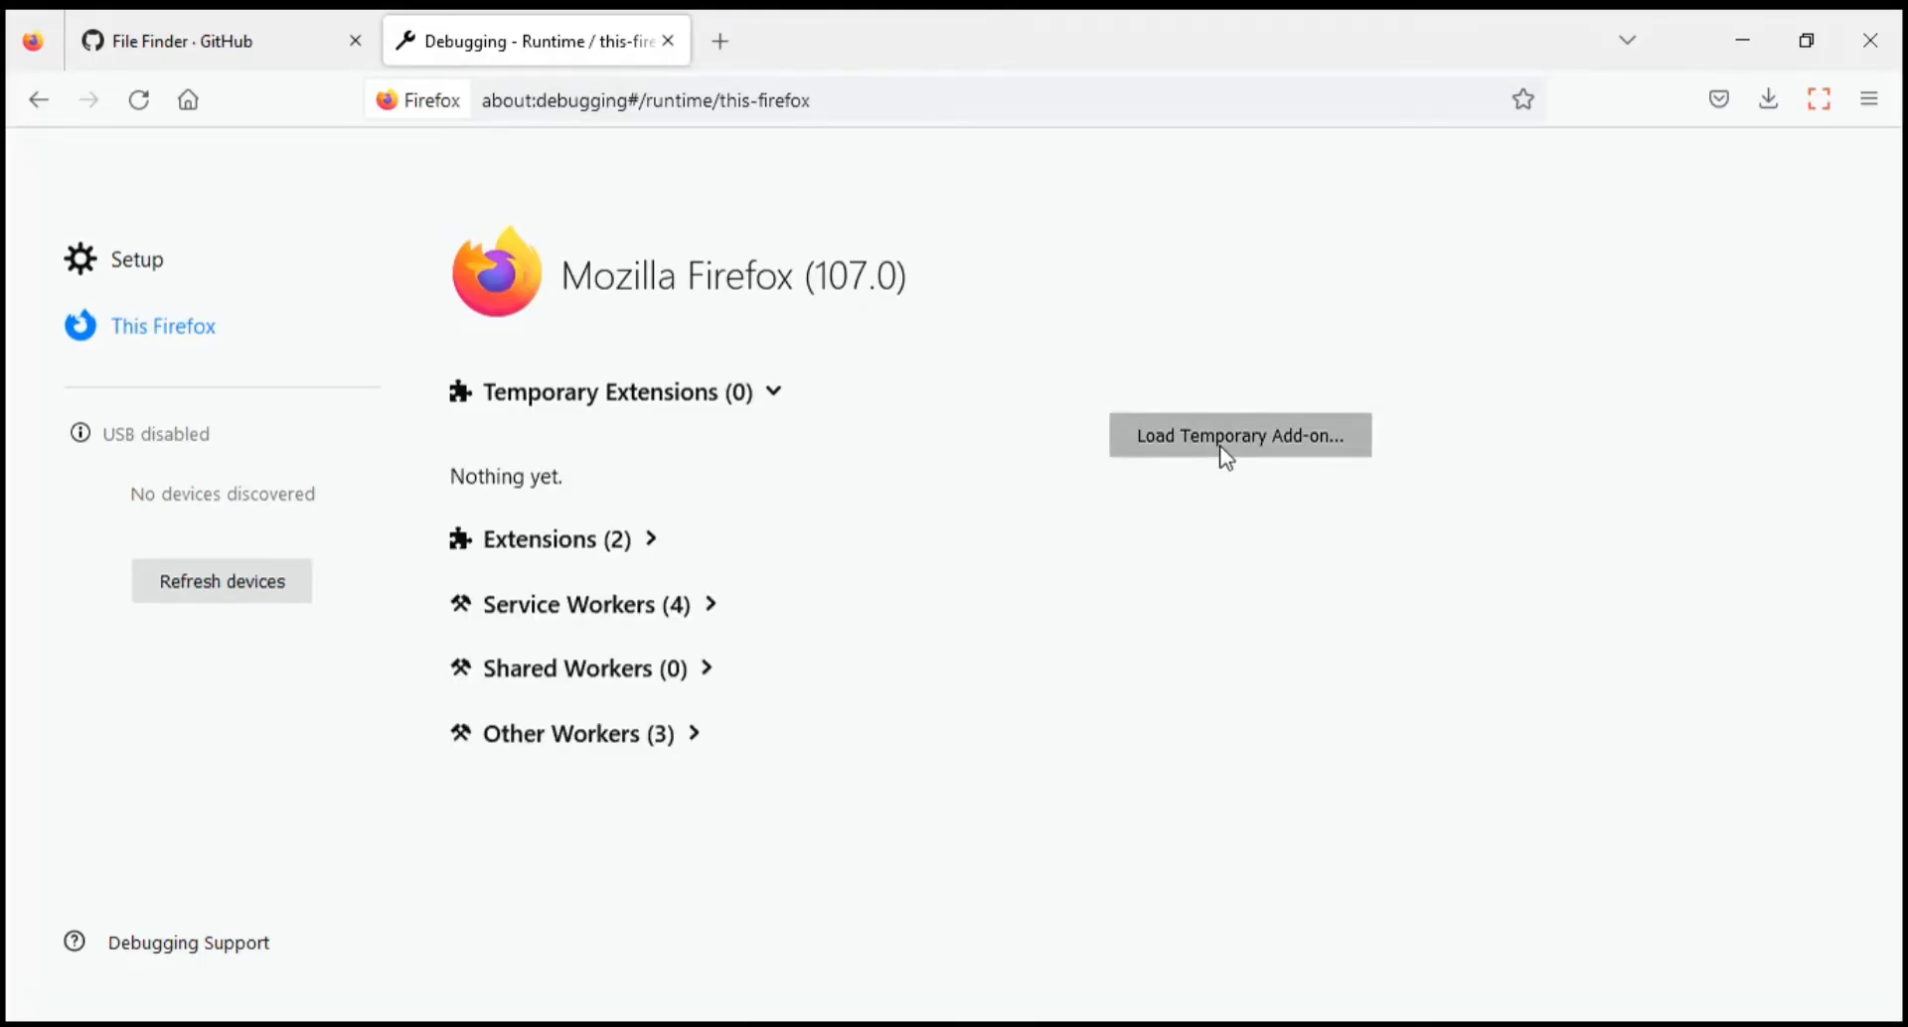
left_click(1239, 436)
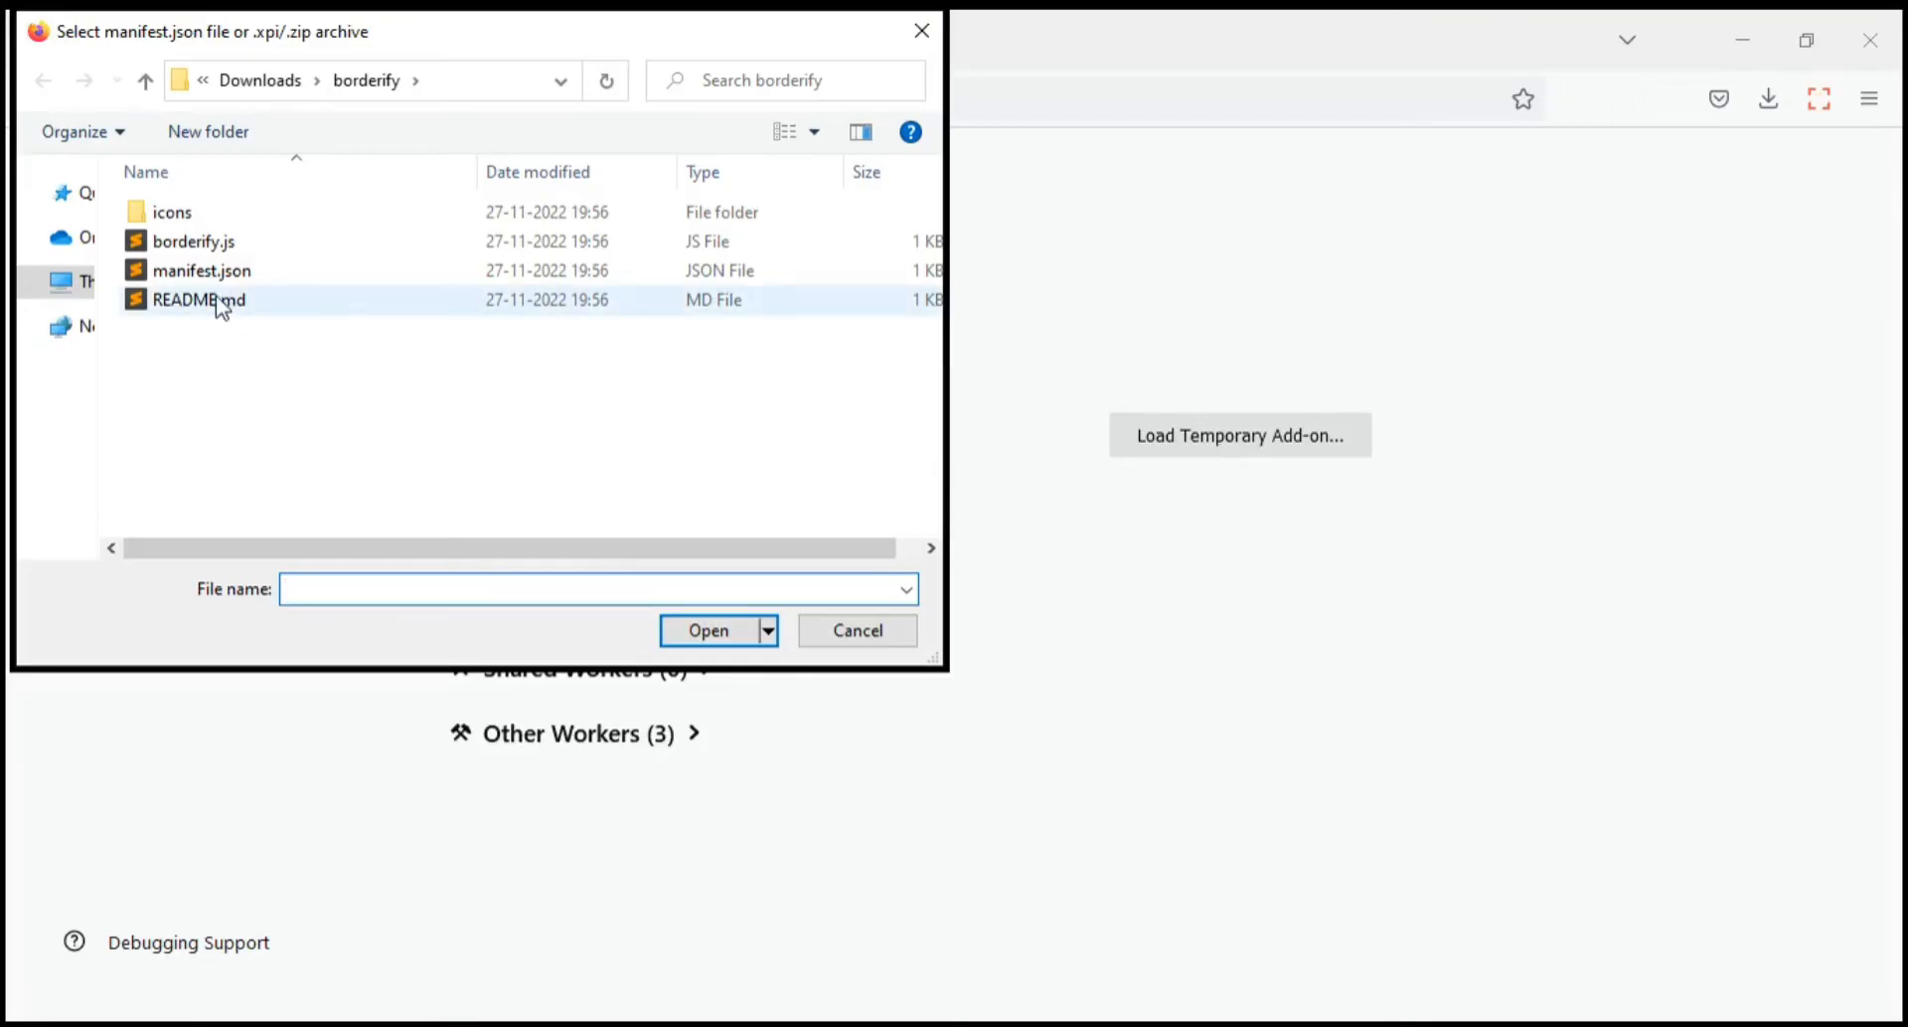
left_click(201, 271)
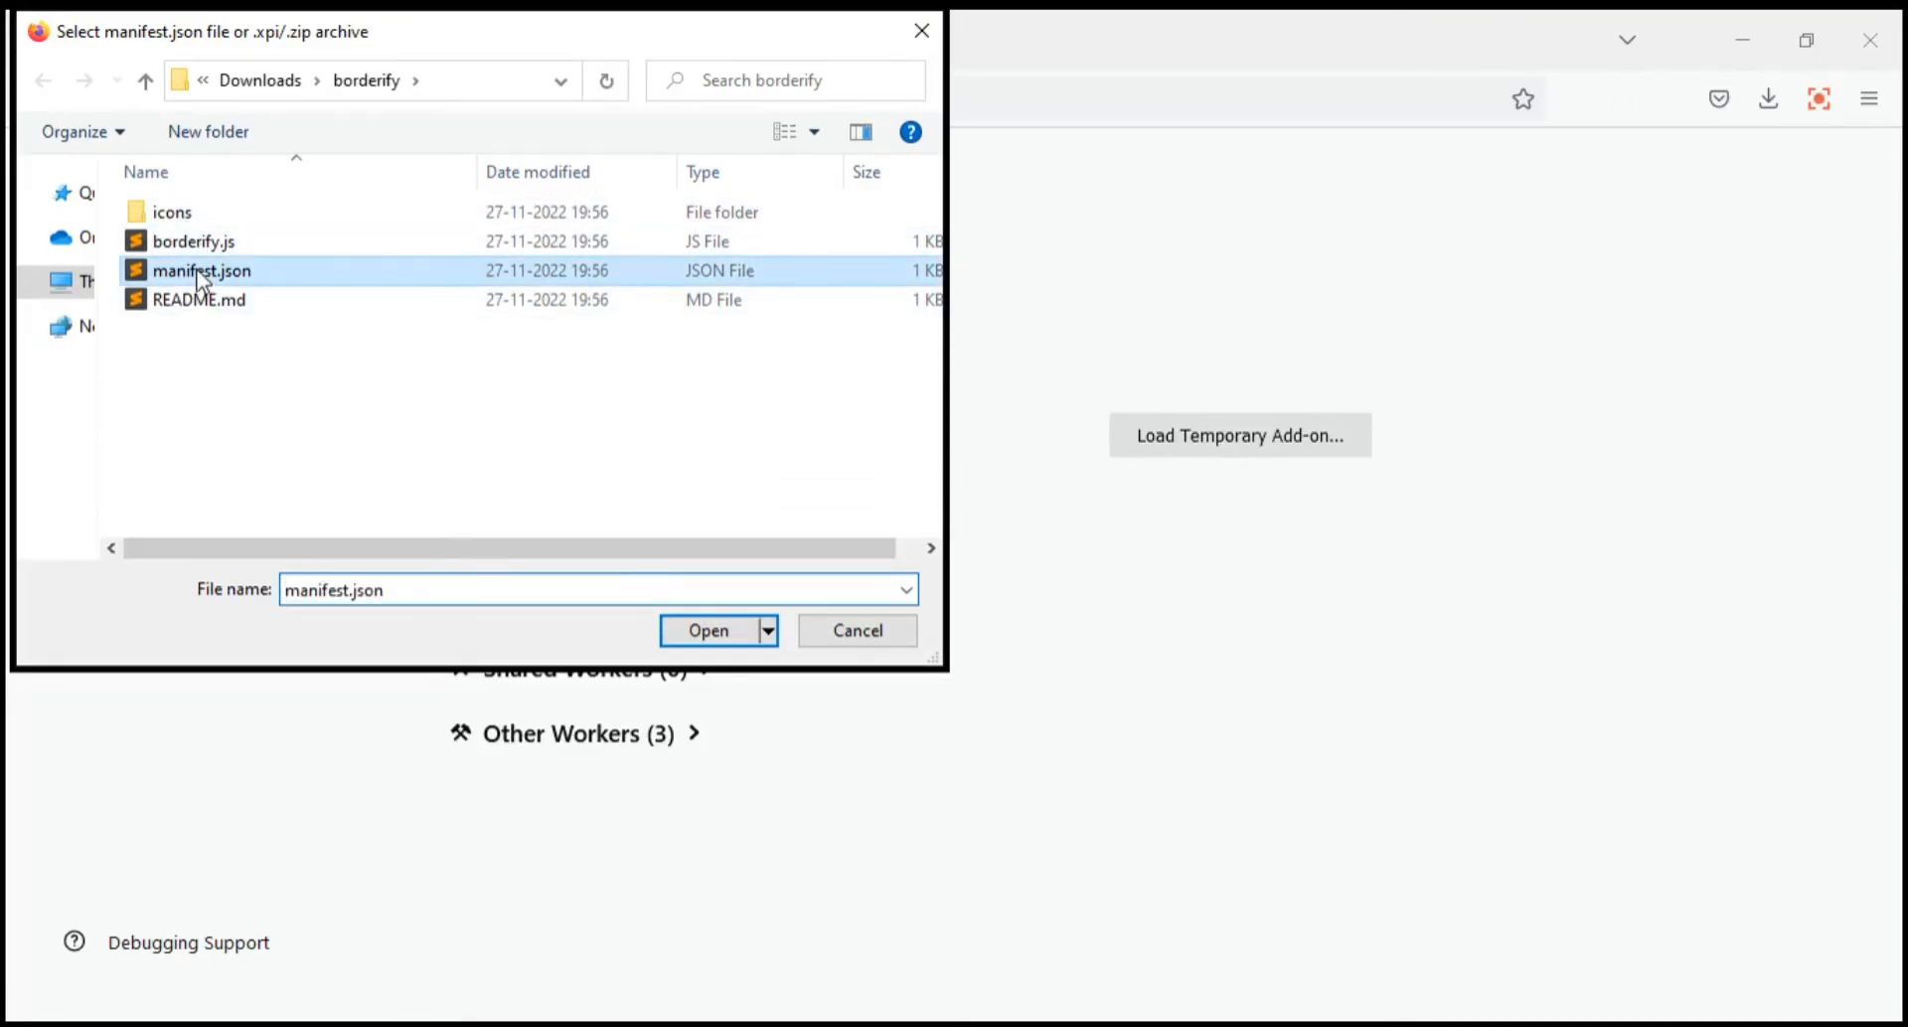
left_click(706, 631)
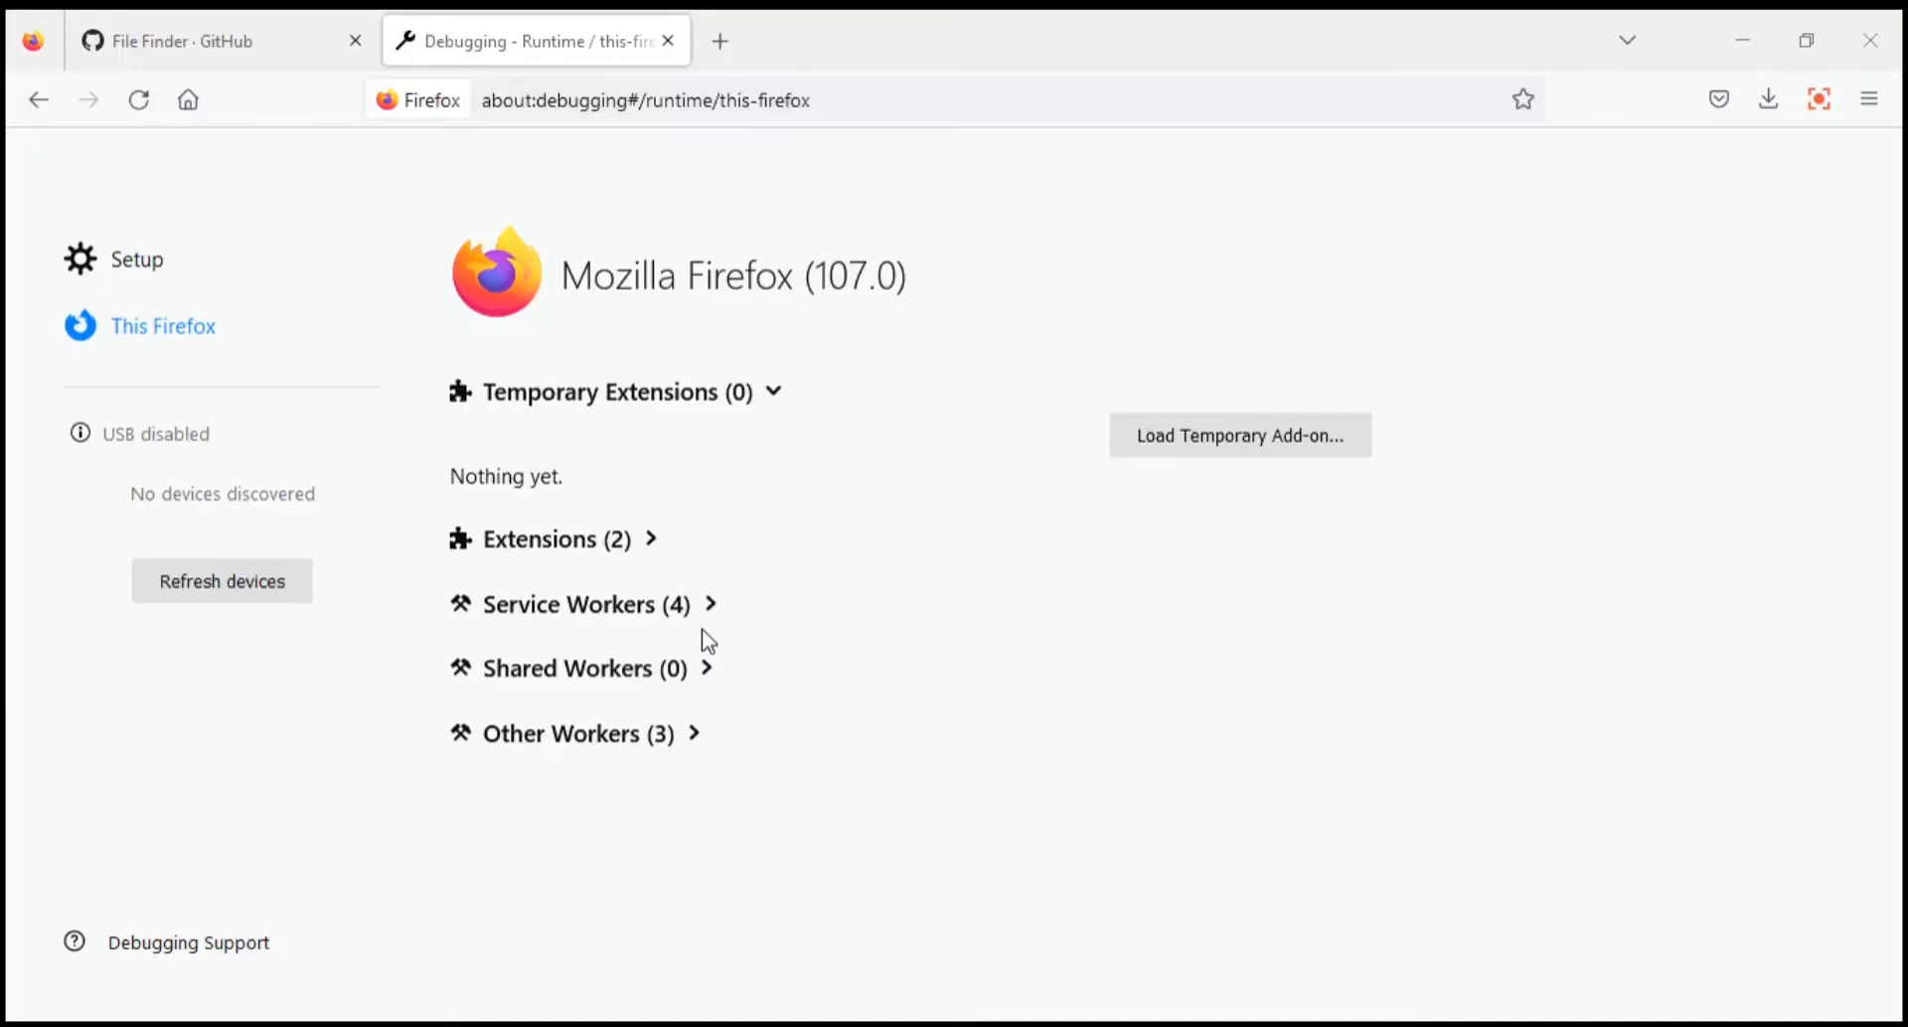
left_click(1240, 435)
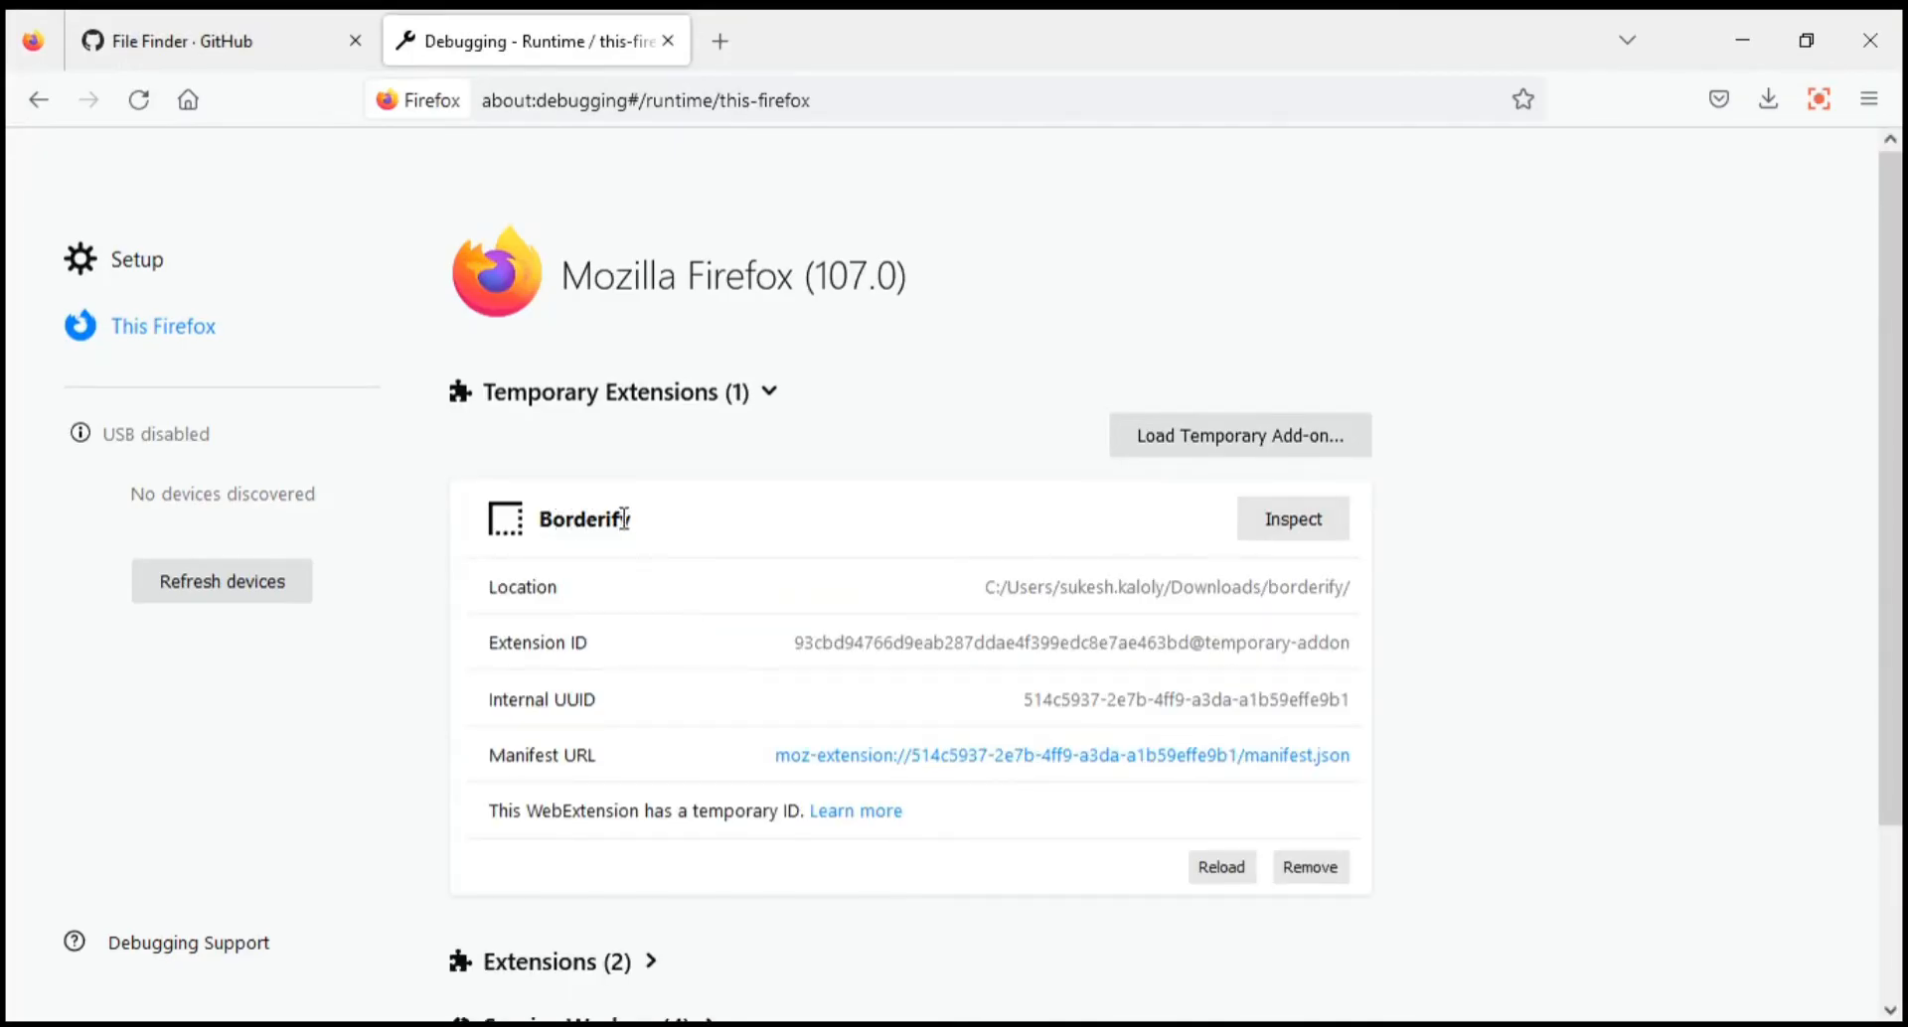
mouse_move(1265, 840)
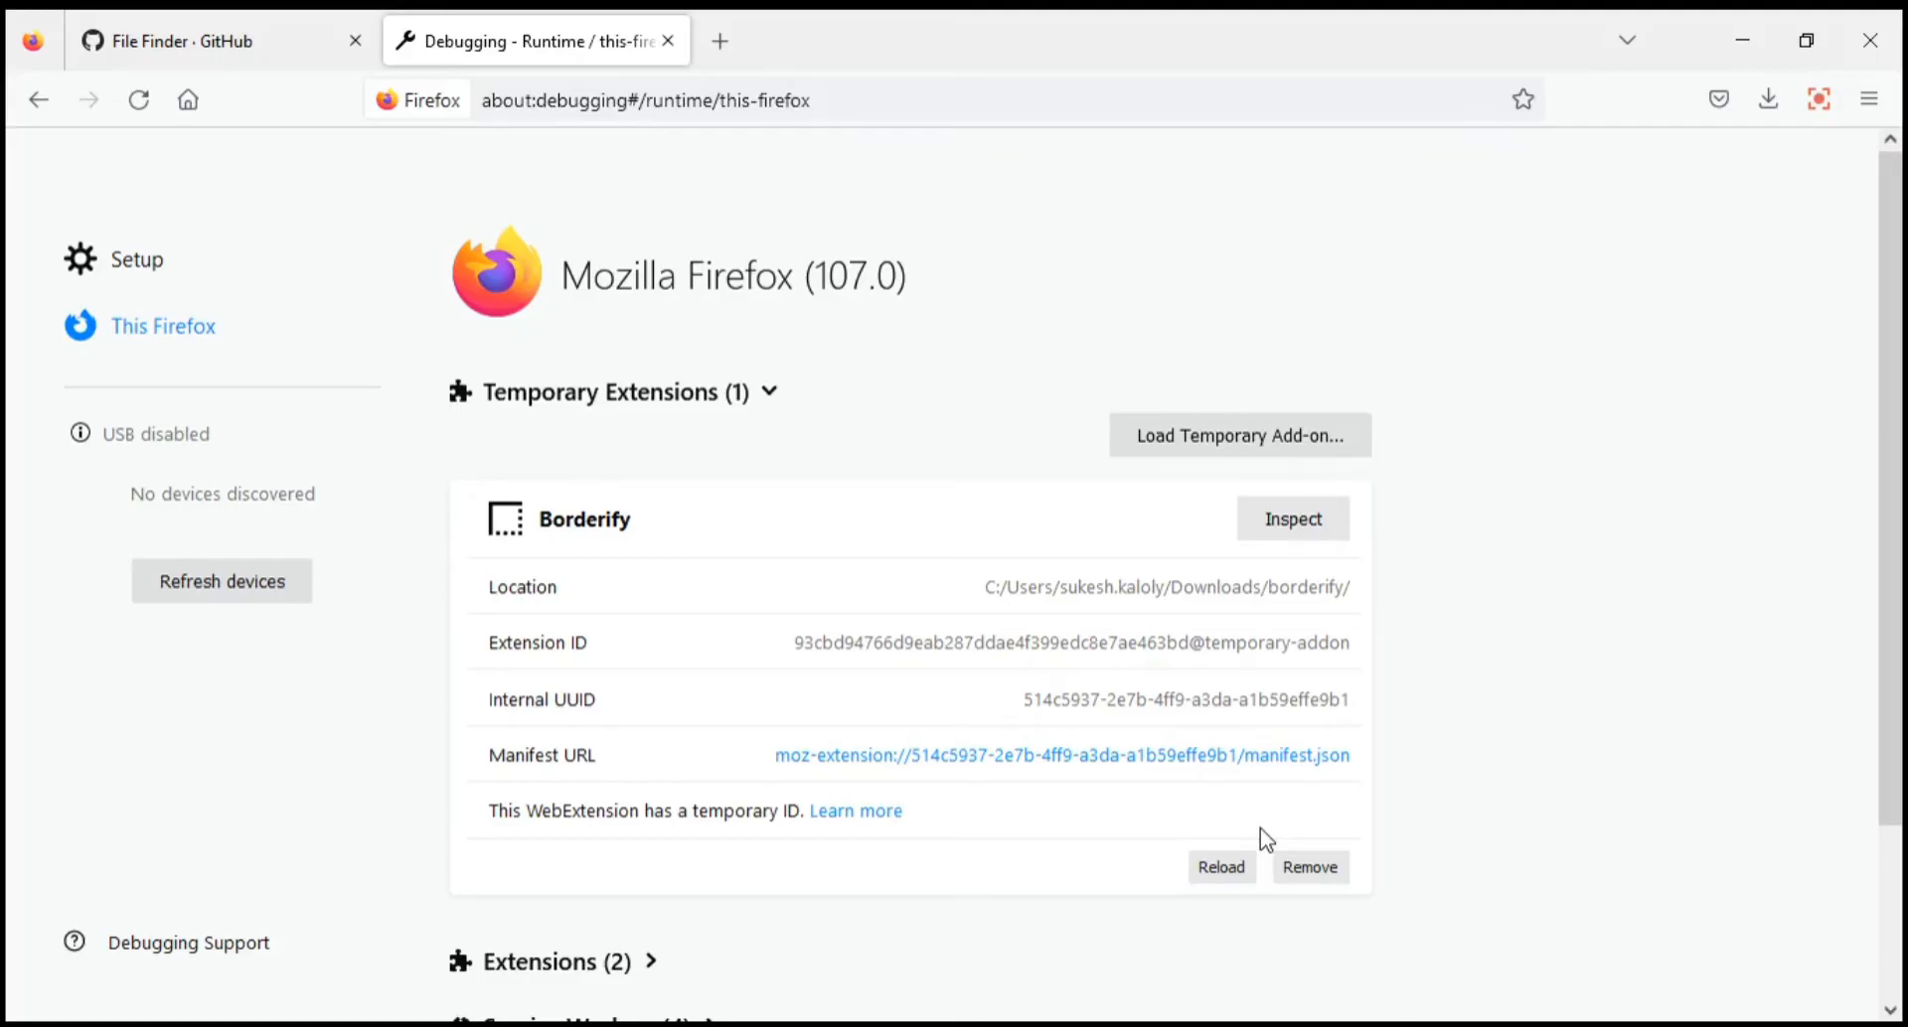
mouse_move(1053, 493)
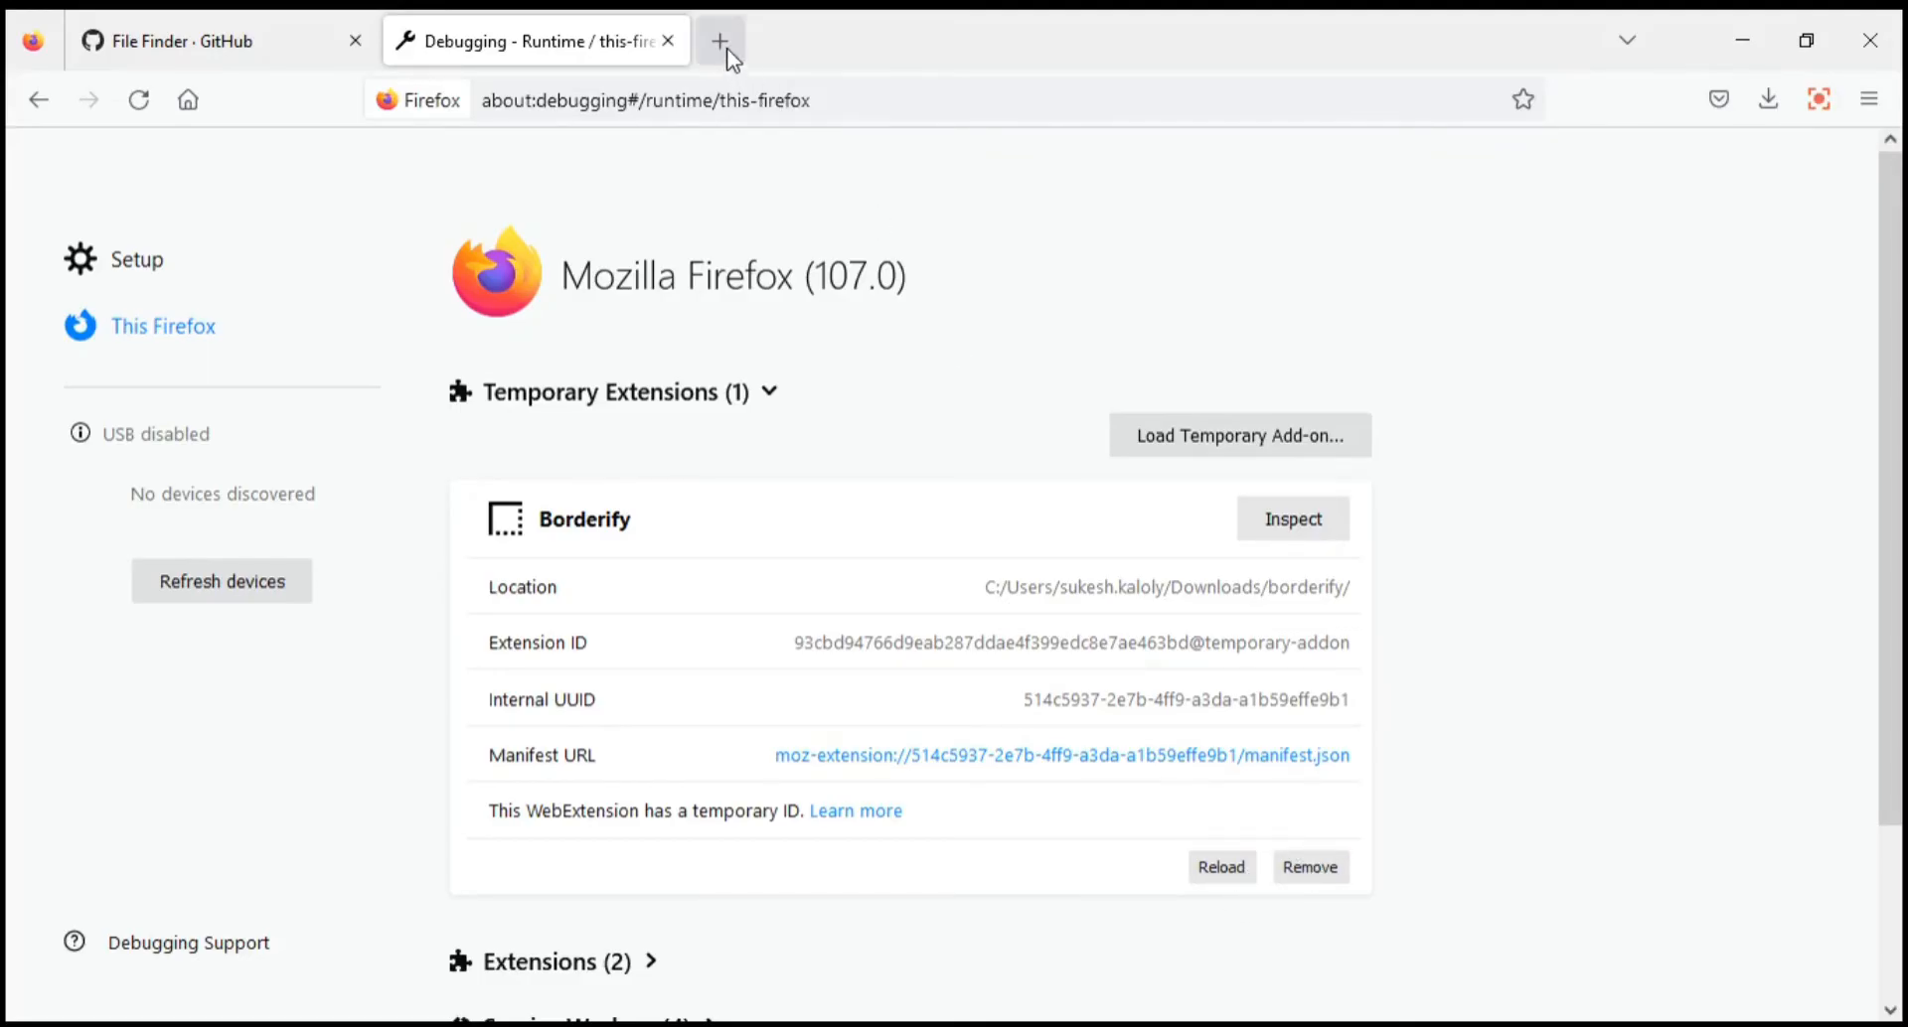
- Open a new tab and enter mozilla.org/ in the address bar
left_click(720, 39)
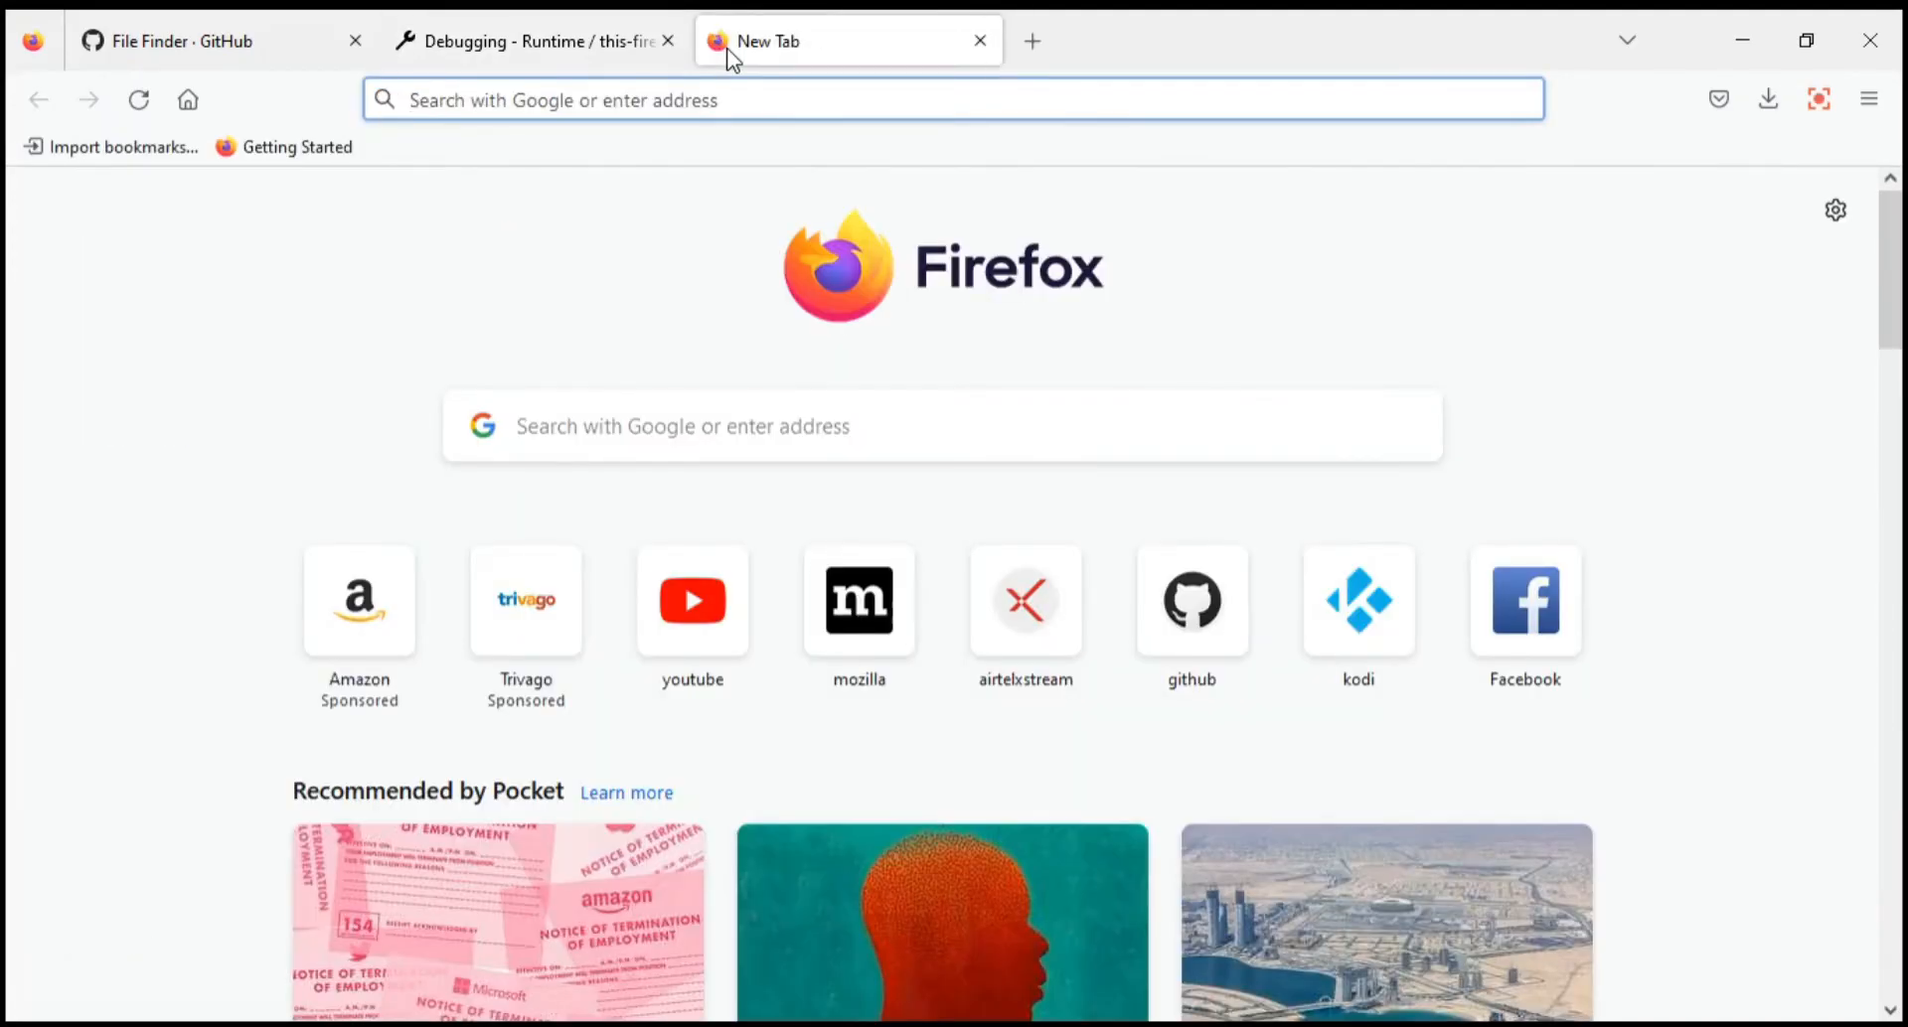
type("mozilla.org/")
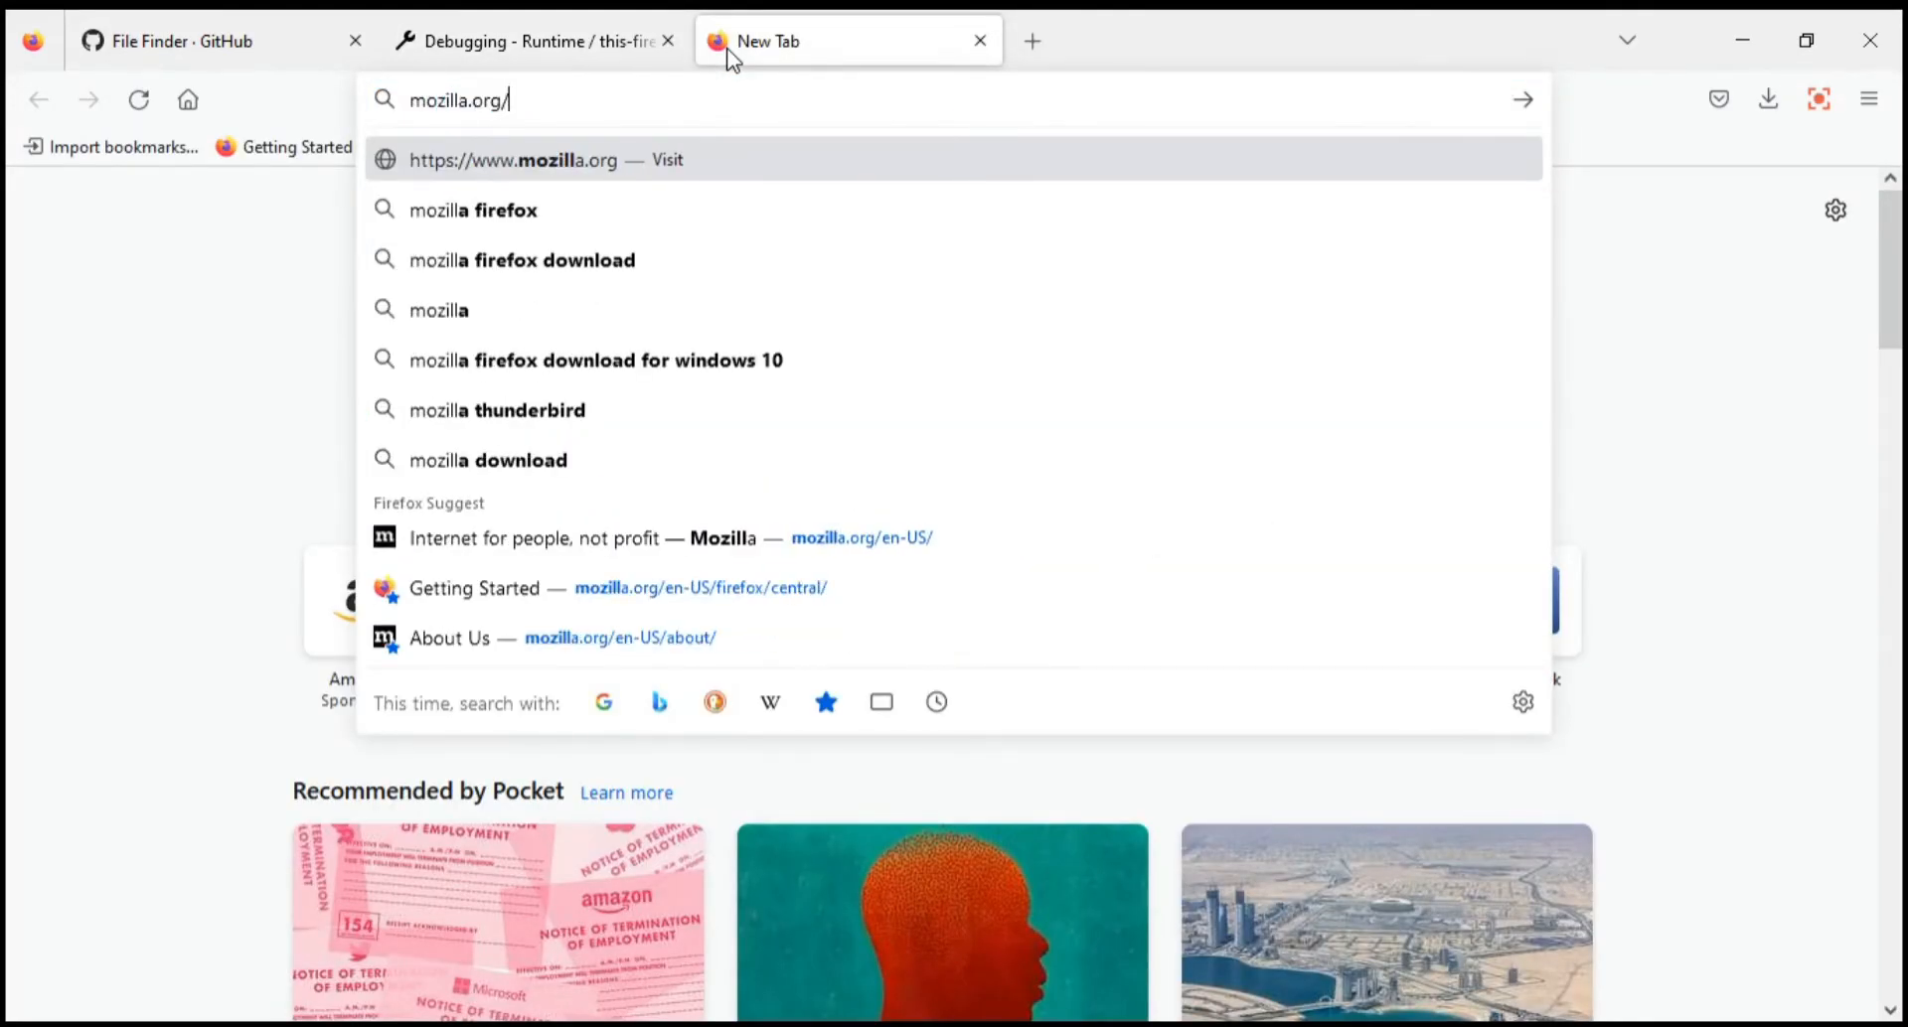